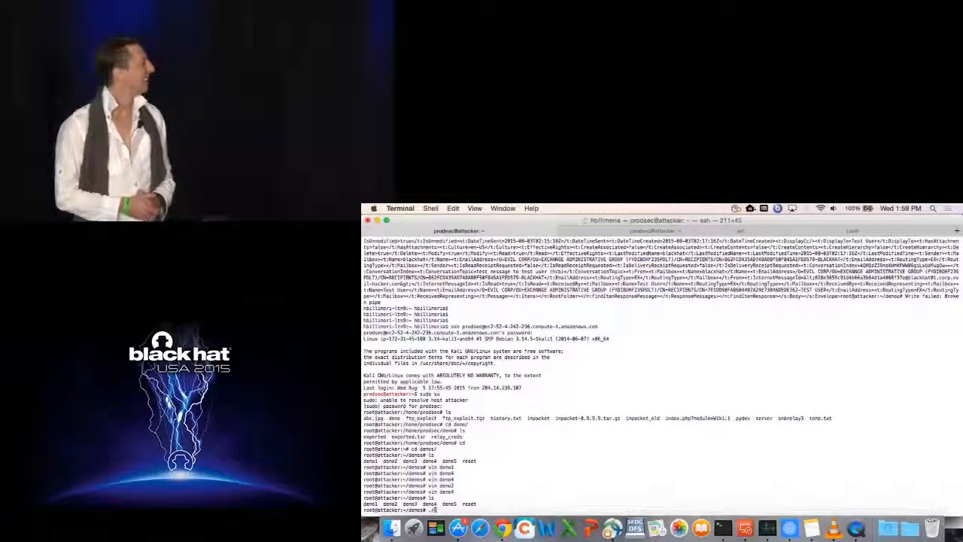
Change into the /demo directory on the attacker machine
{"action": "type", "text": "/demo"}
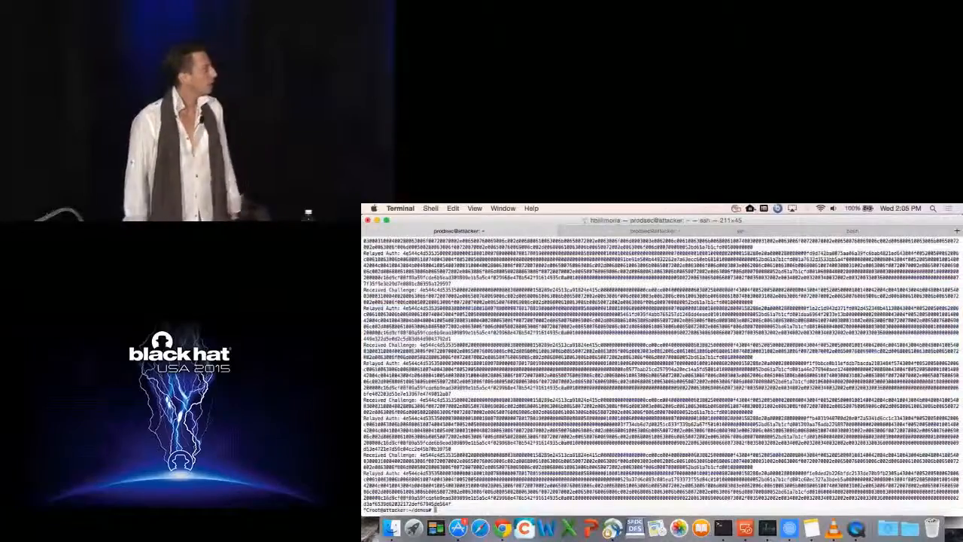
Launch demo3.mov from the blackhat folder in QuickTime Player
{"action": "type", "text": "./demo"}
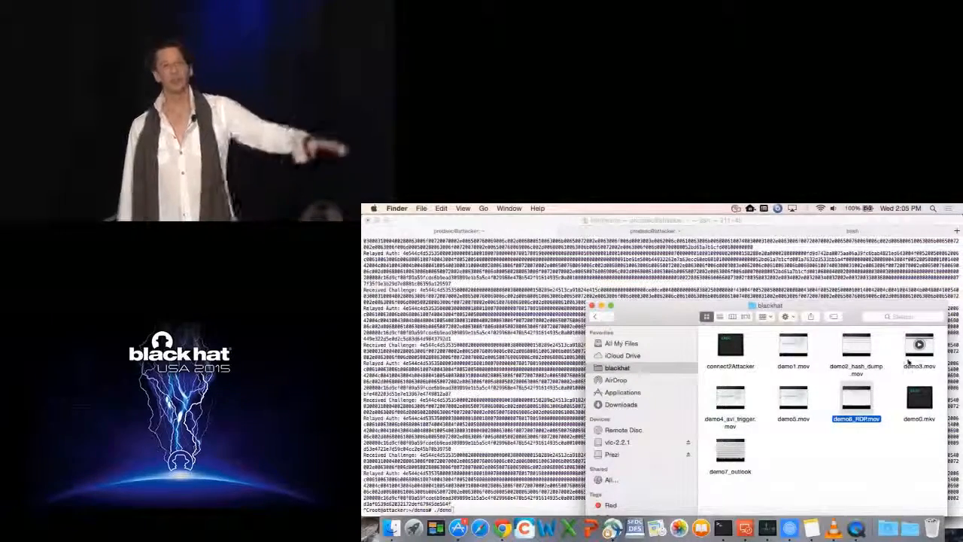
{"action": "left_click", "coordinate": [900, 361]}
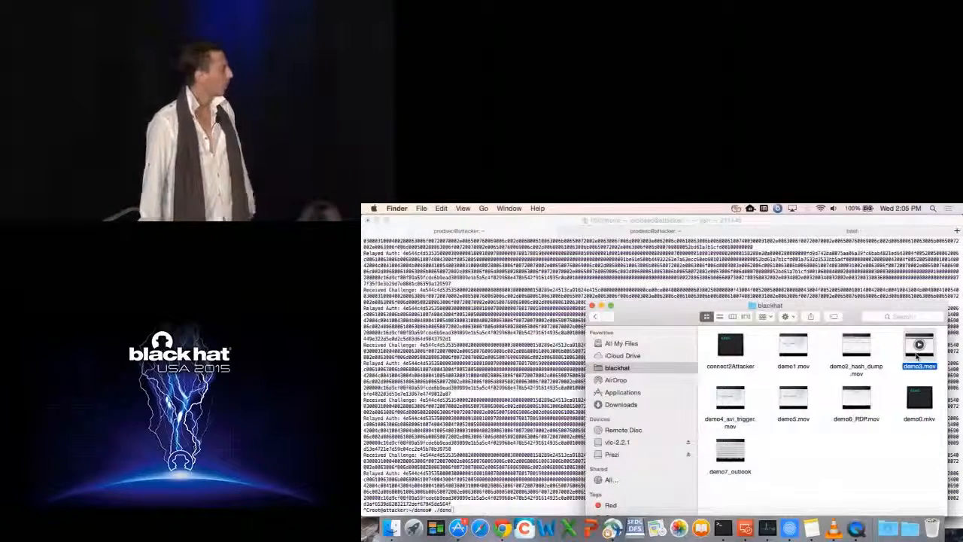
{"action": "double_click", "coordinate": [915, 343]}
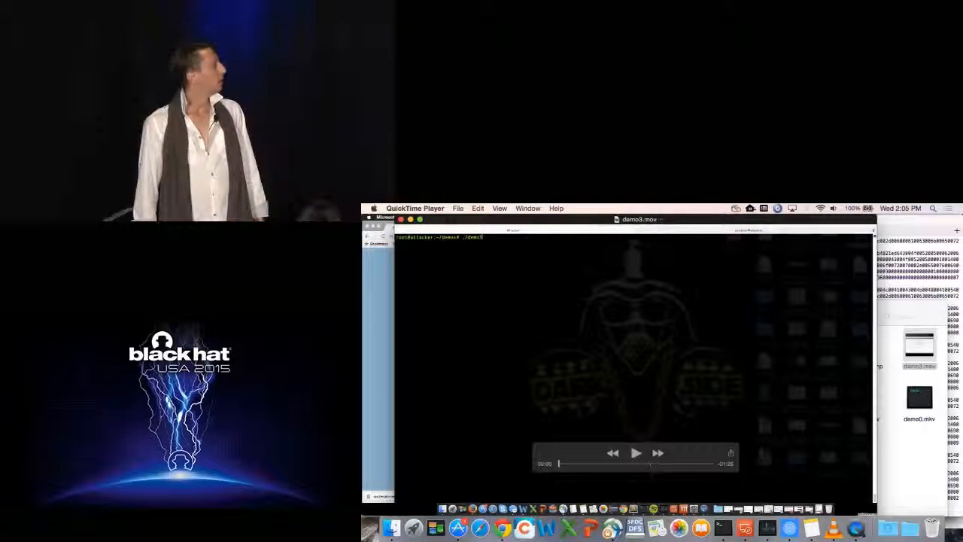
Play demo3.mov until the new Meterpreter session opens
{"action": "left_click", "coordinate": [635, 451]}
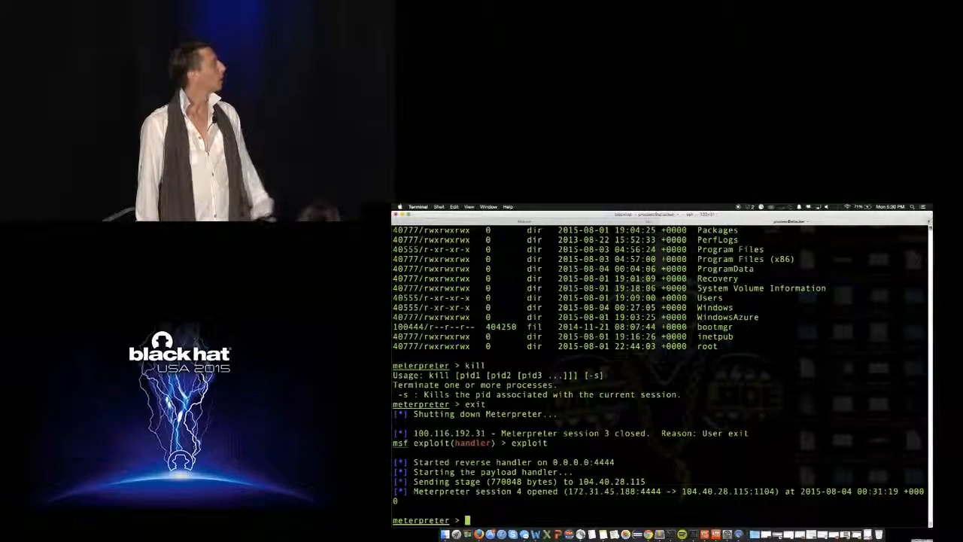
List files with ls and run post/windows/manage/migrate in the Meterpreter session
{"action": "type", "text": "ls"}
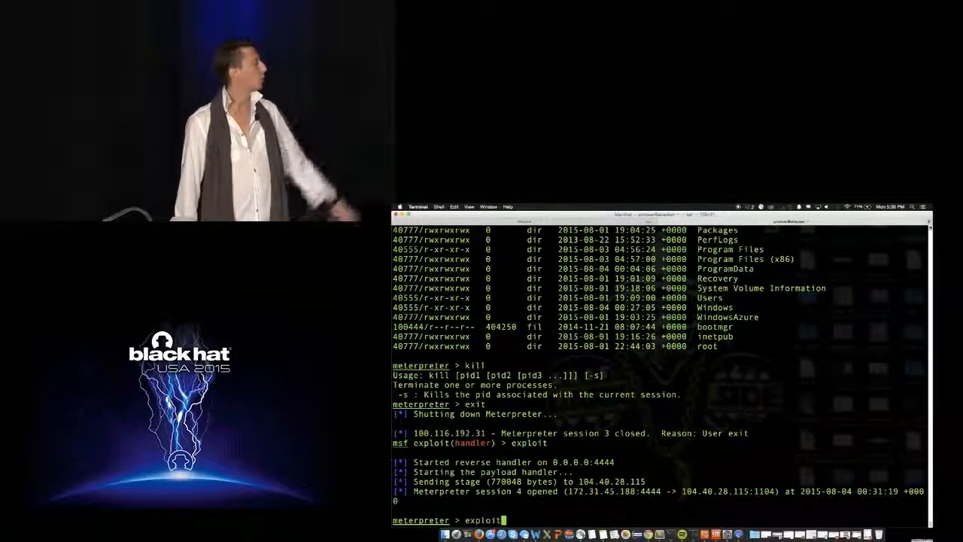
{"action": "type", "text": "run post/windows/manage/migrate"}
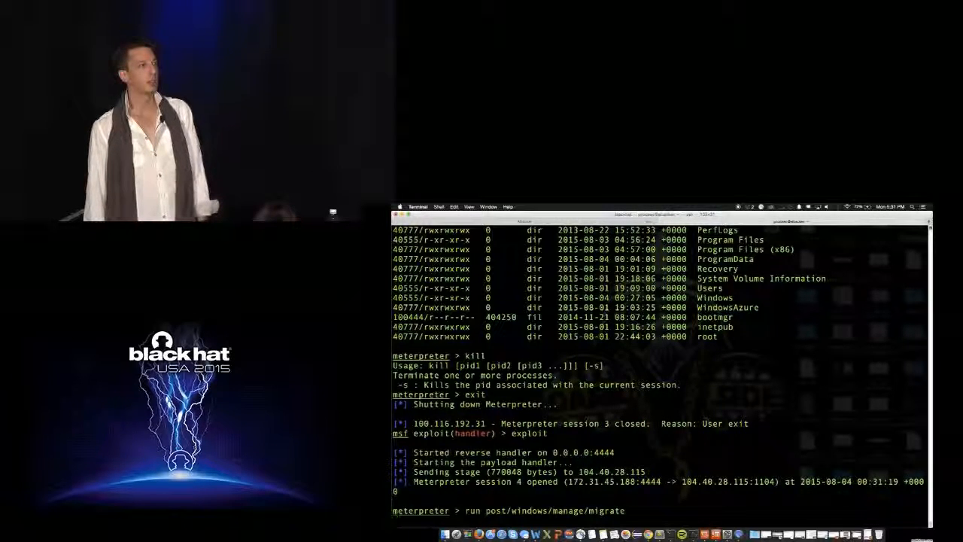
{"action": "key", "text": "Return"}
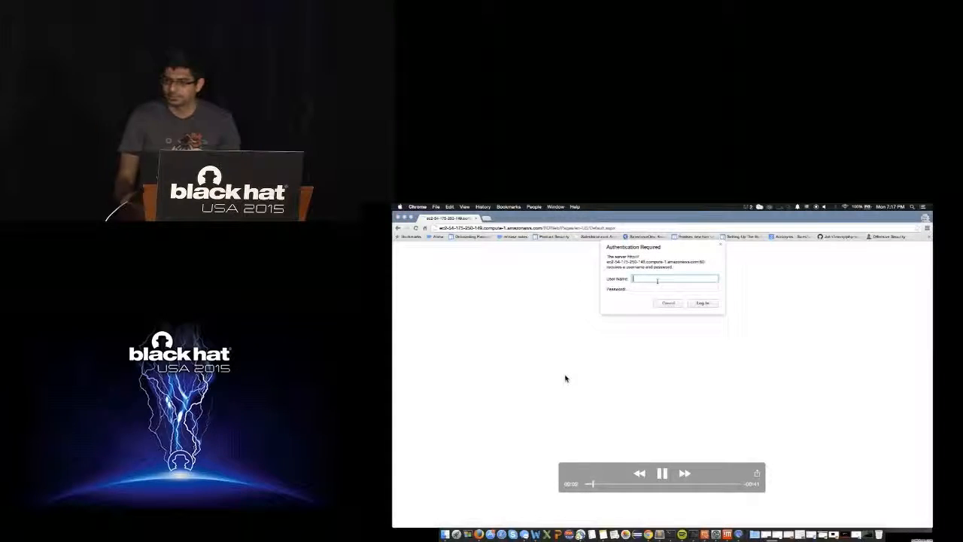
Log in to the Authentication Required prompt as user SFDR with the password
{"action": "type", "text": "SFDR"}
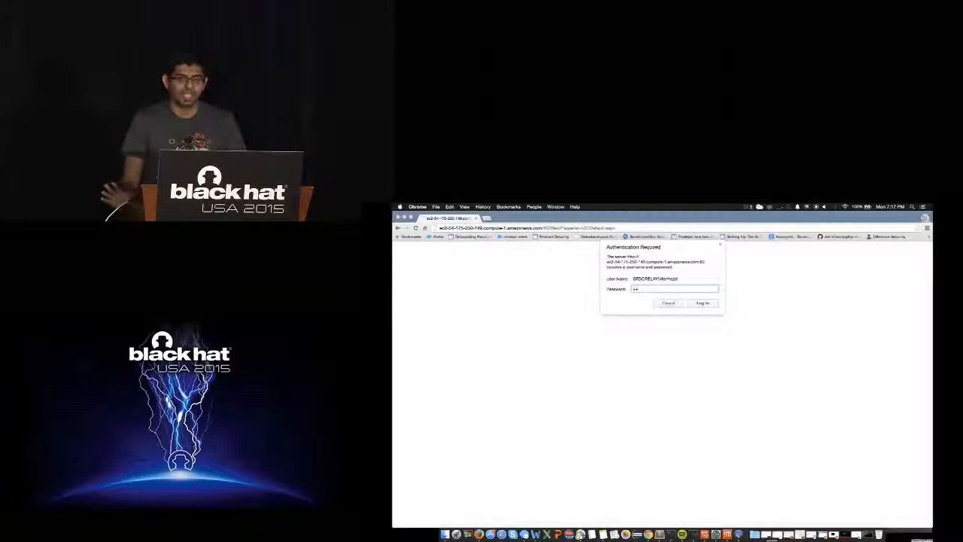
{"action": "type", "text": "••"}
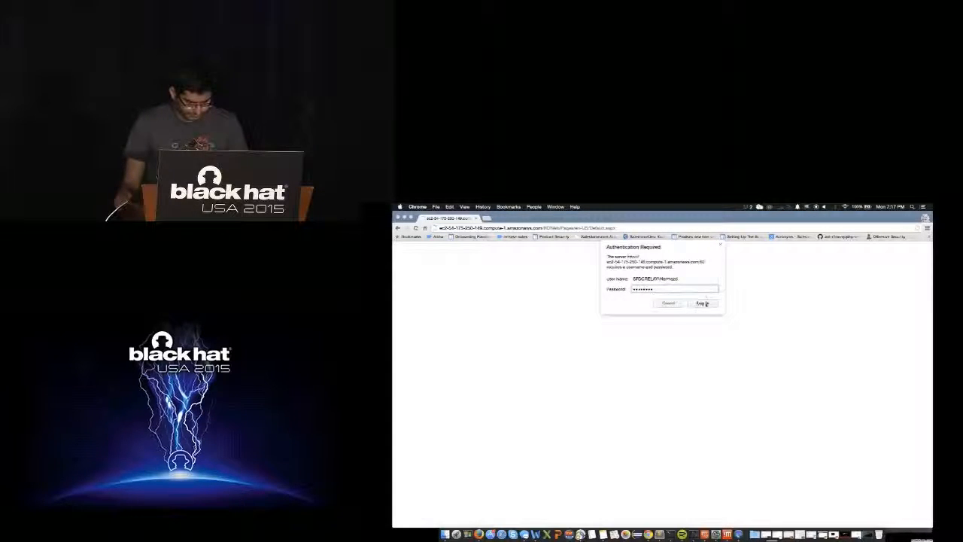
{"action": "left_click", "coordinate": [702, 302]}
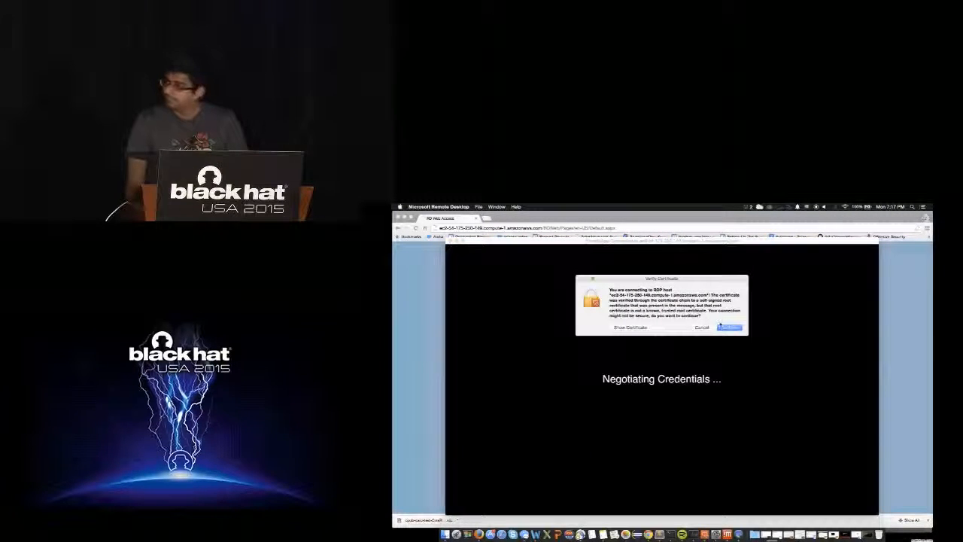
Continue past the Verify Certificate warning to trust the server certificate
{"action": "left_click", "coordinate": [727, 327]}
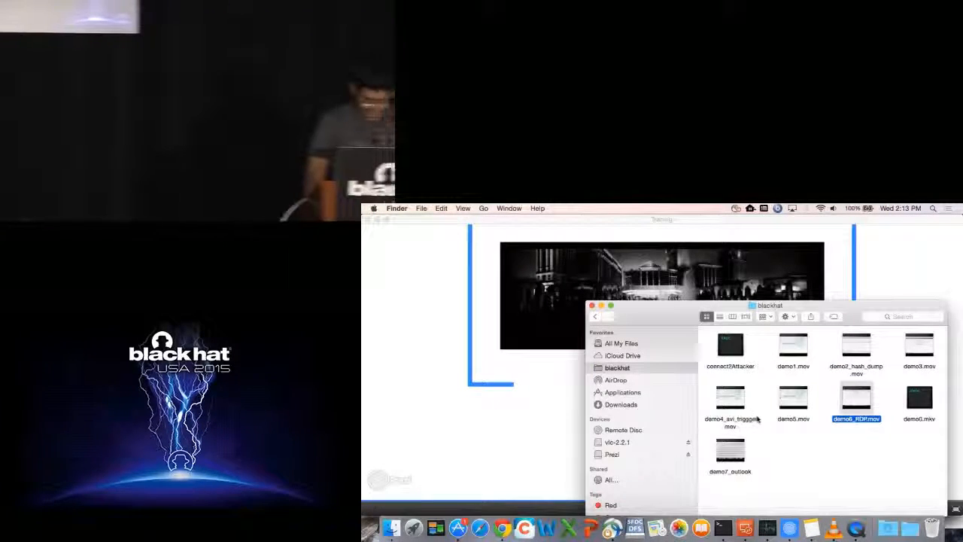
Launch the demo4 movie from the blackhat folder in QuickTime
{"action": "left_click", "coordinate": [732, 398]}
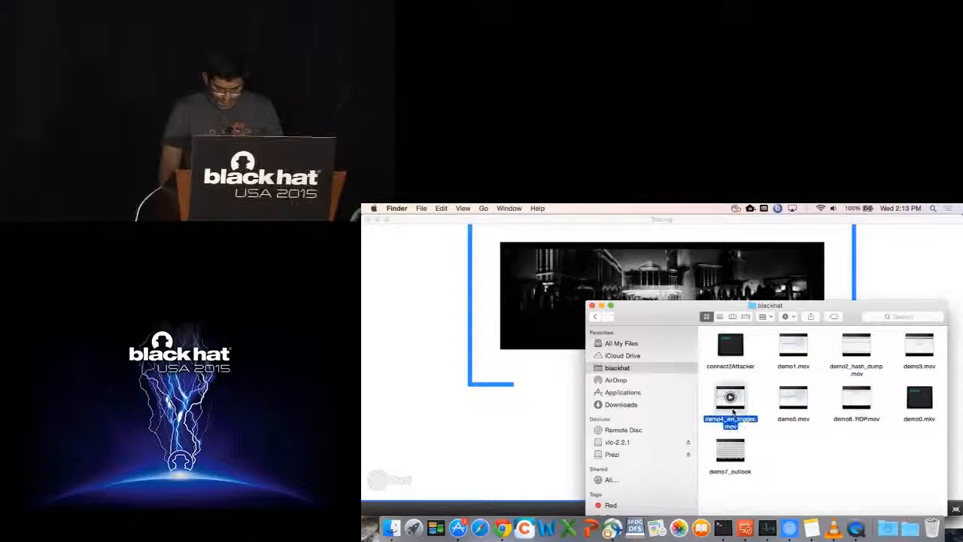
{"action": "double_click", "coordinate": [731, 397]}
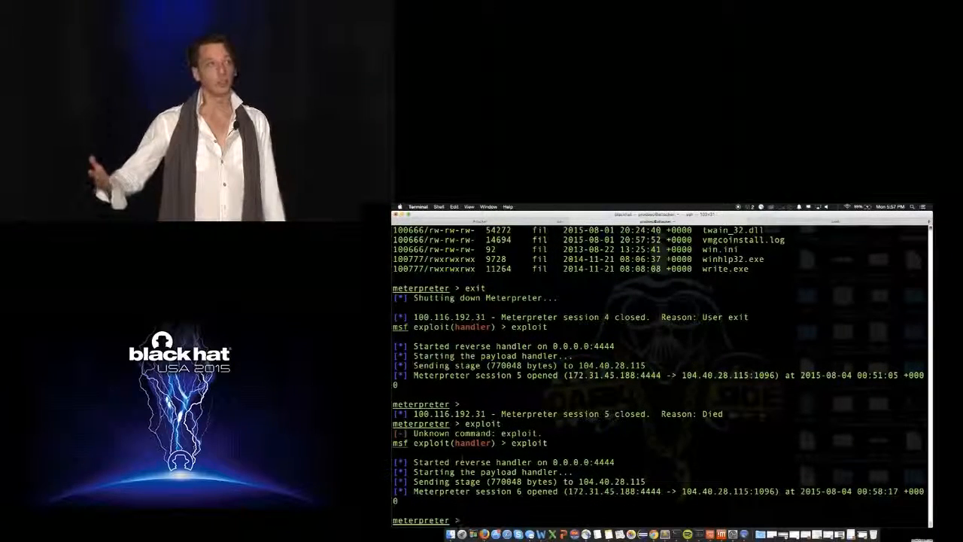
Run exploit, cd C:\, migrate via post/windows/manage/migrate, and list the drive contents
{"action": "type", "text": "exploit"}
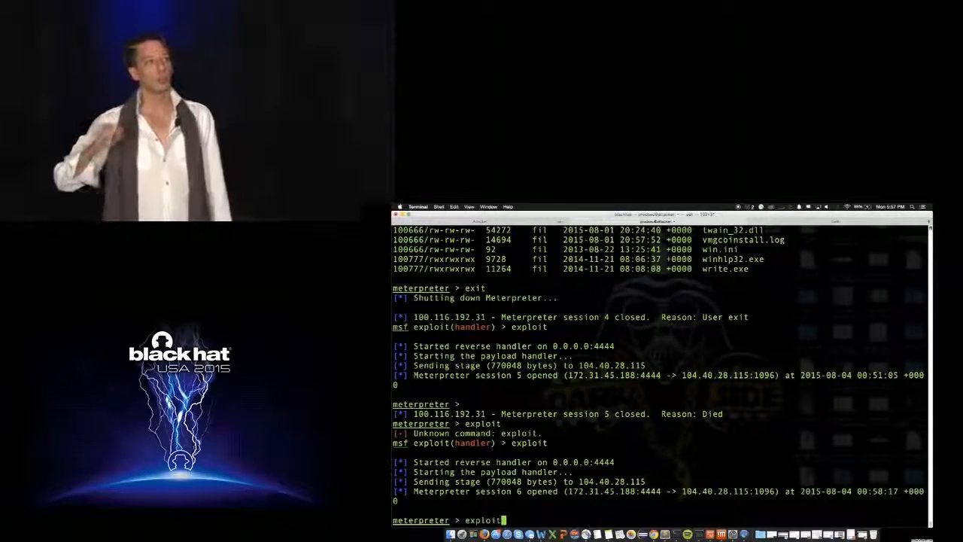
{"action": "type", "text": "cd C:\\"}
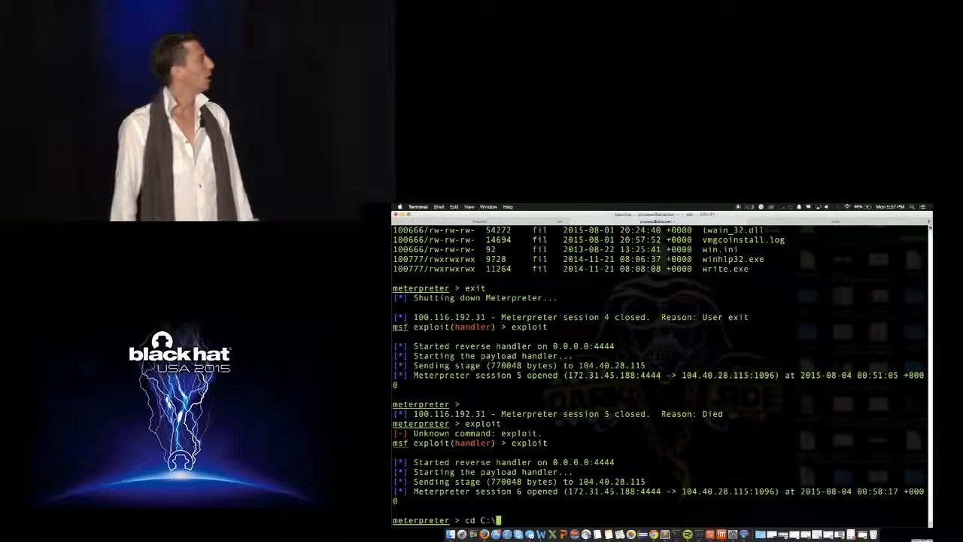
{"action": "type", "text": "run post/windows/manage/migrate"}
{"action": "type", "text": "ls"}
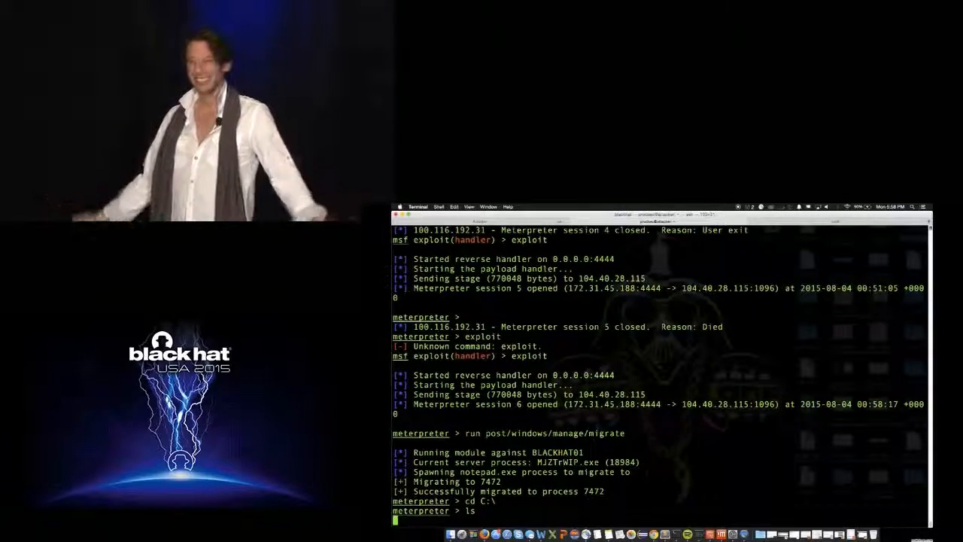
{"action": "key", "text": "Return"}
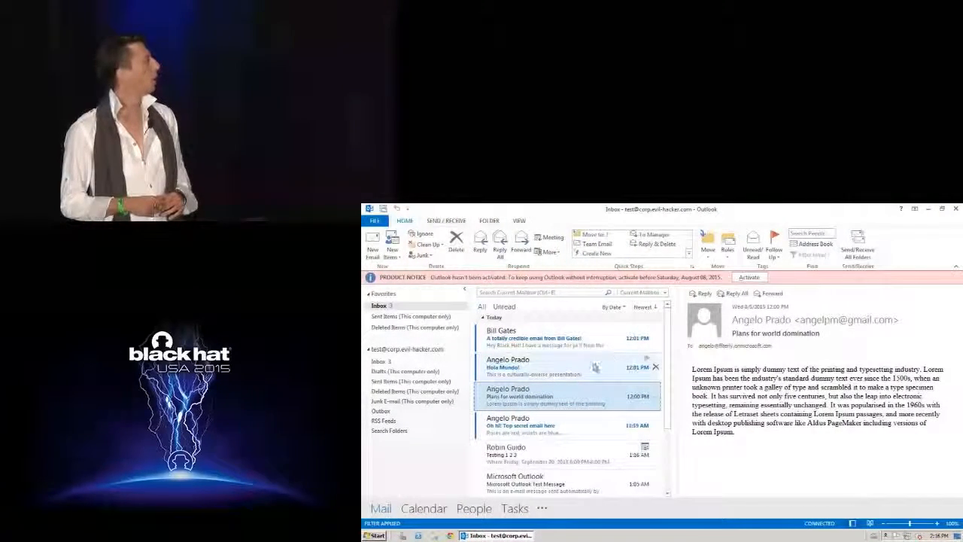
Select the Outlook email that triggers the relay to download the mailbox XML
{"action": "left_click", "coordinate": [563, 334]}
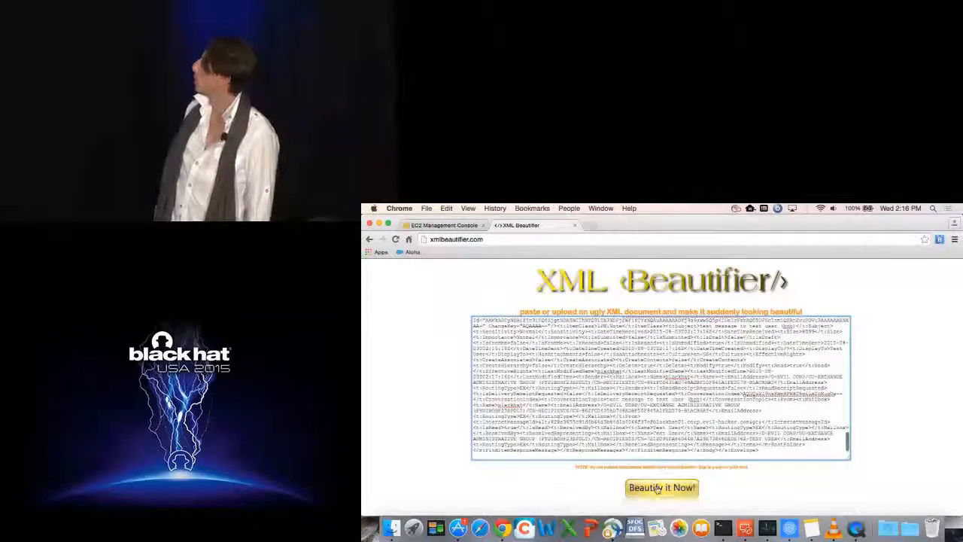
Paste the mailbox XML into xmlbeautifier.com and run Beautify It Now
{"action": "left_click", "coordinate": [660, 488]}
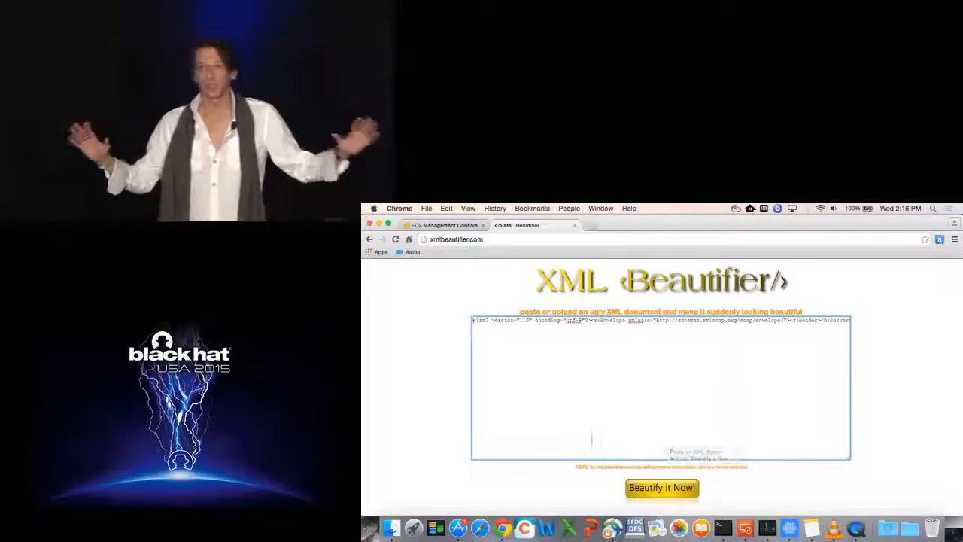
{"action": "left_click", "coordinate": [662, 488]}
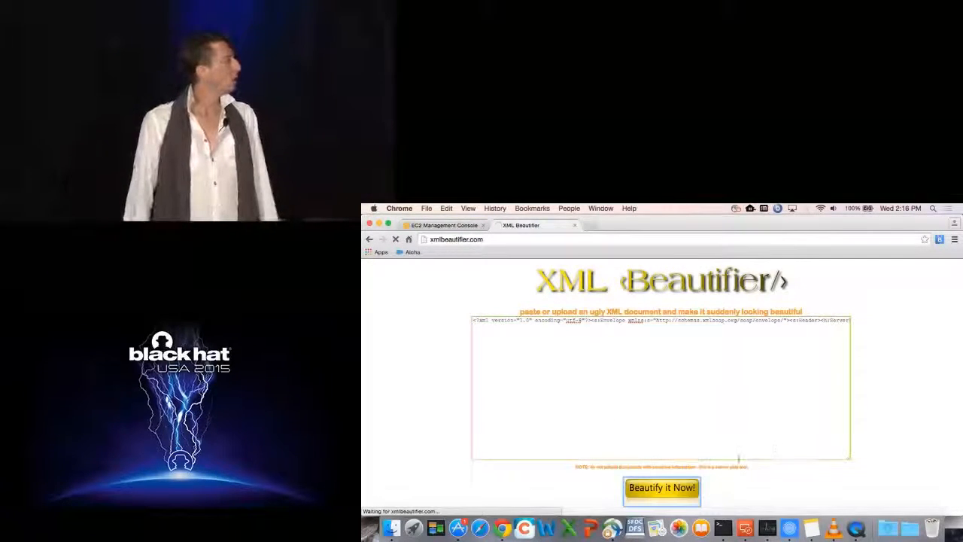